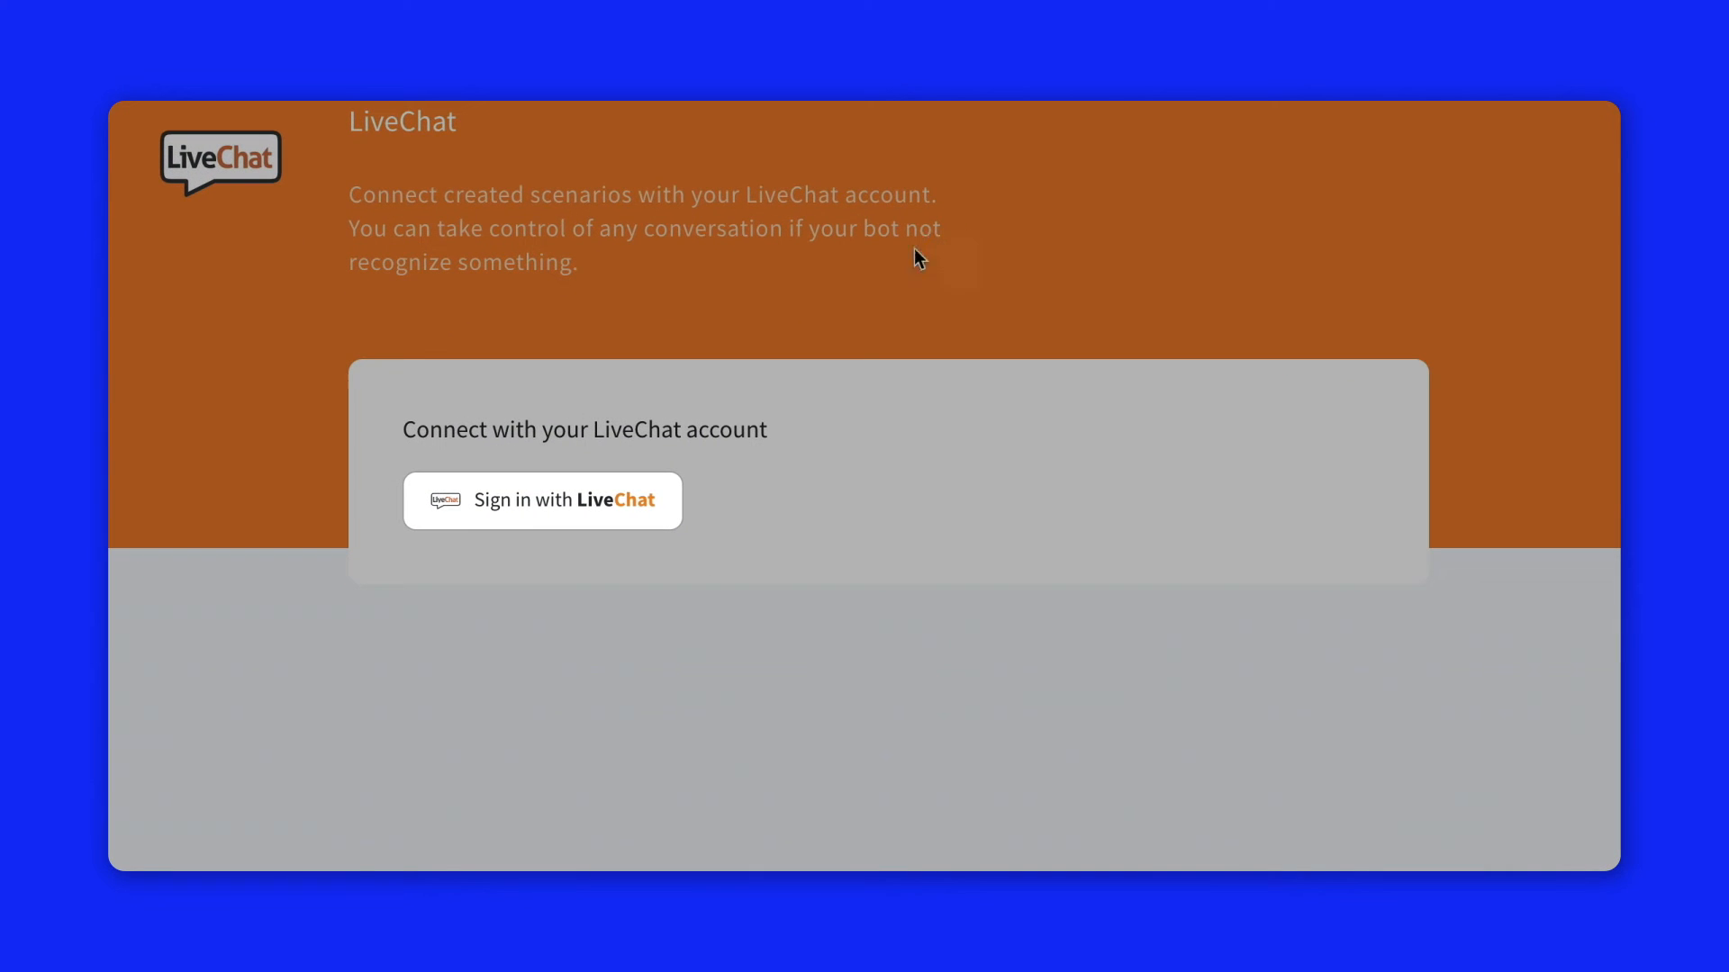
left_click(542, 499)
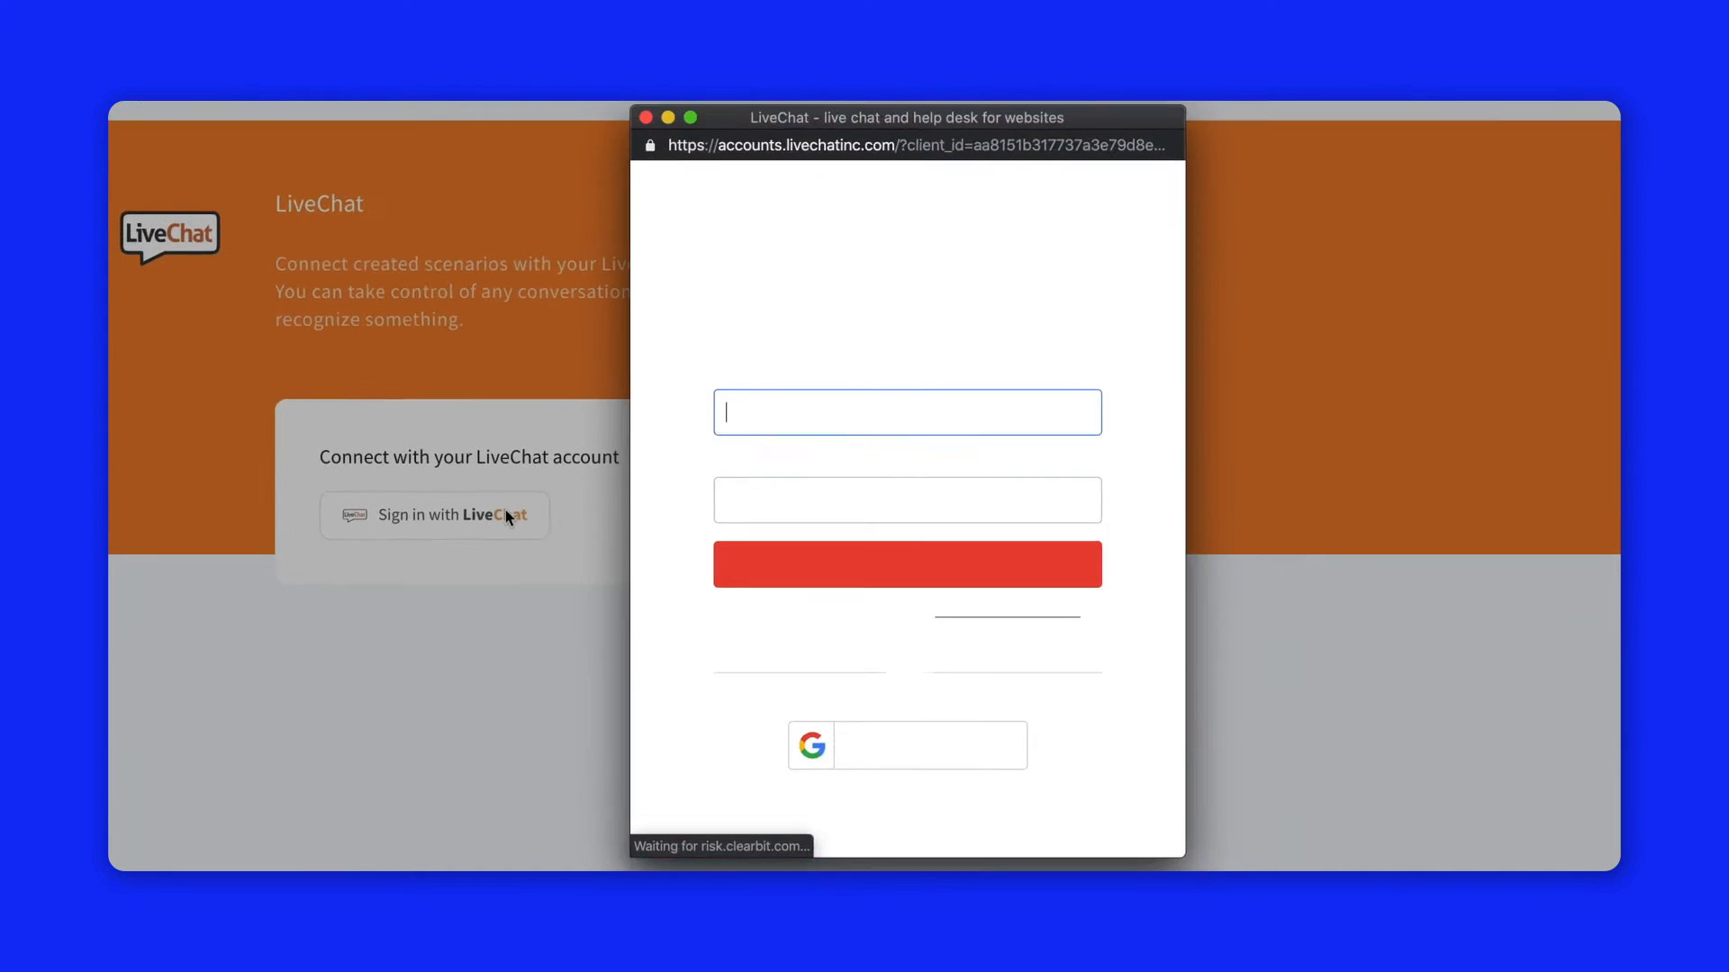
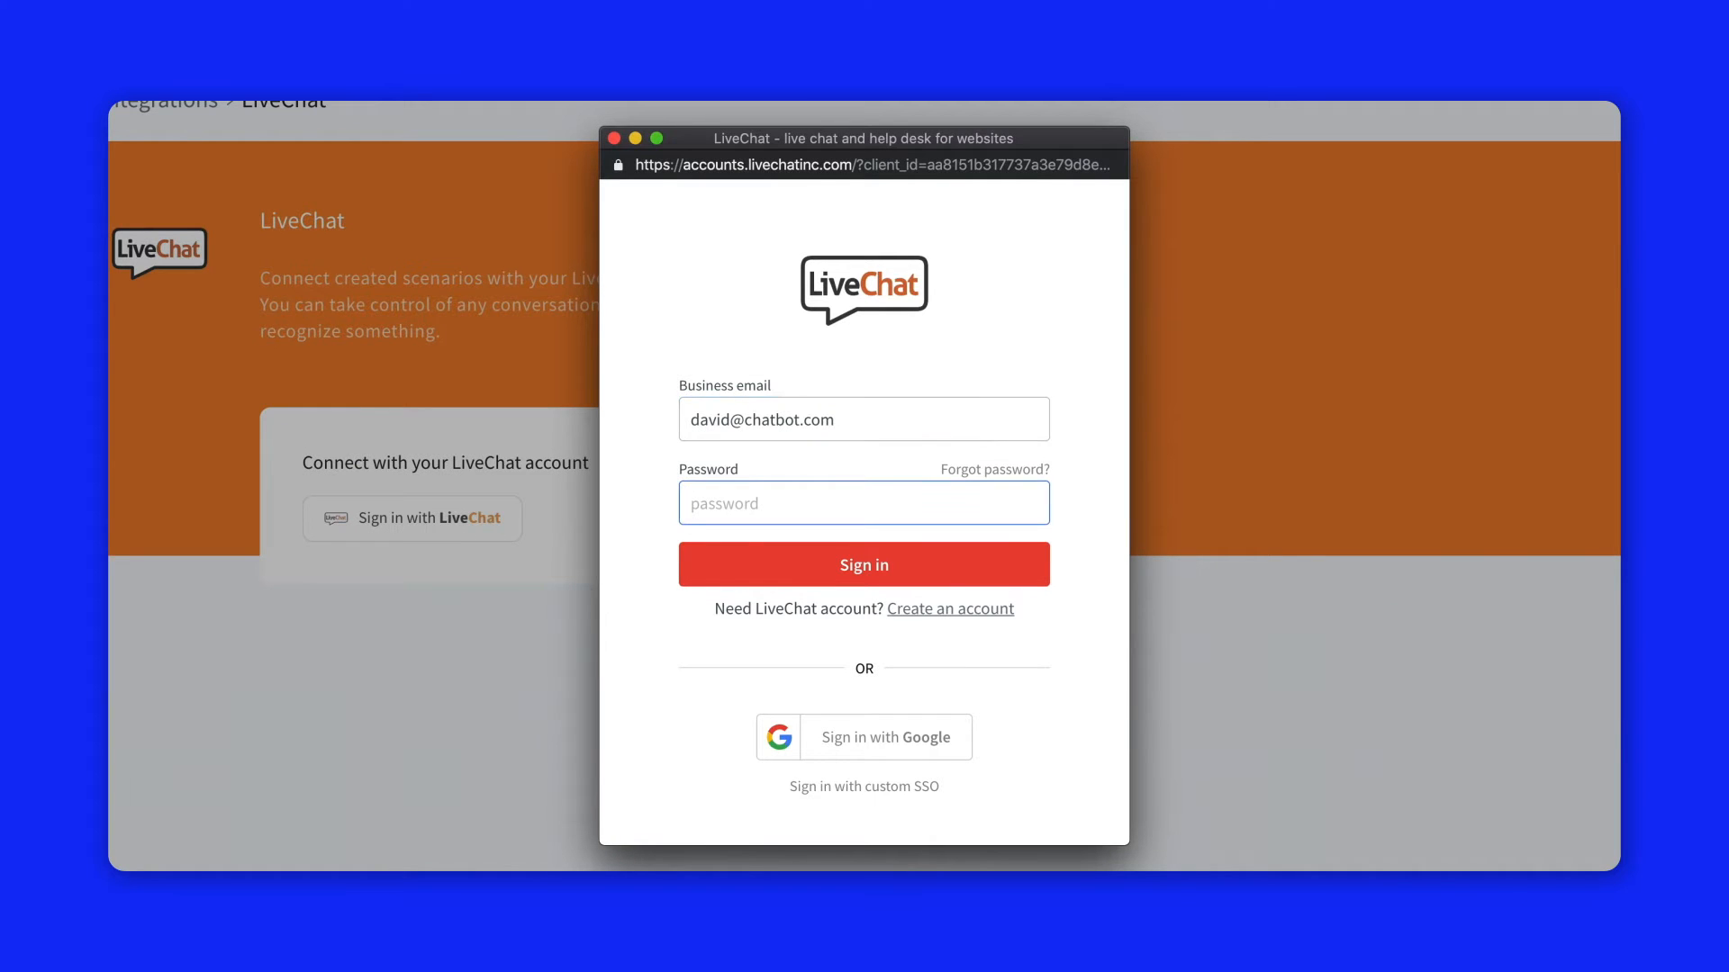
left_click(614, 139)
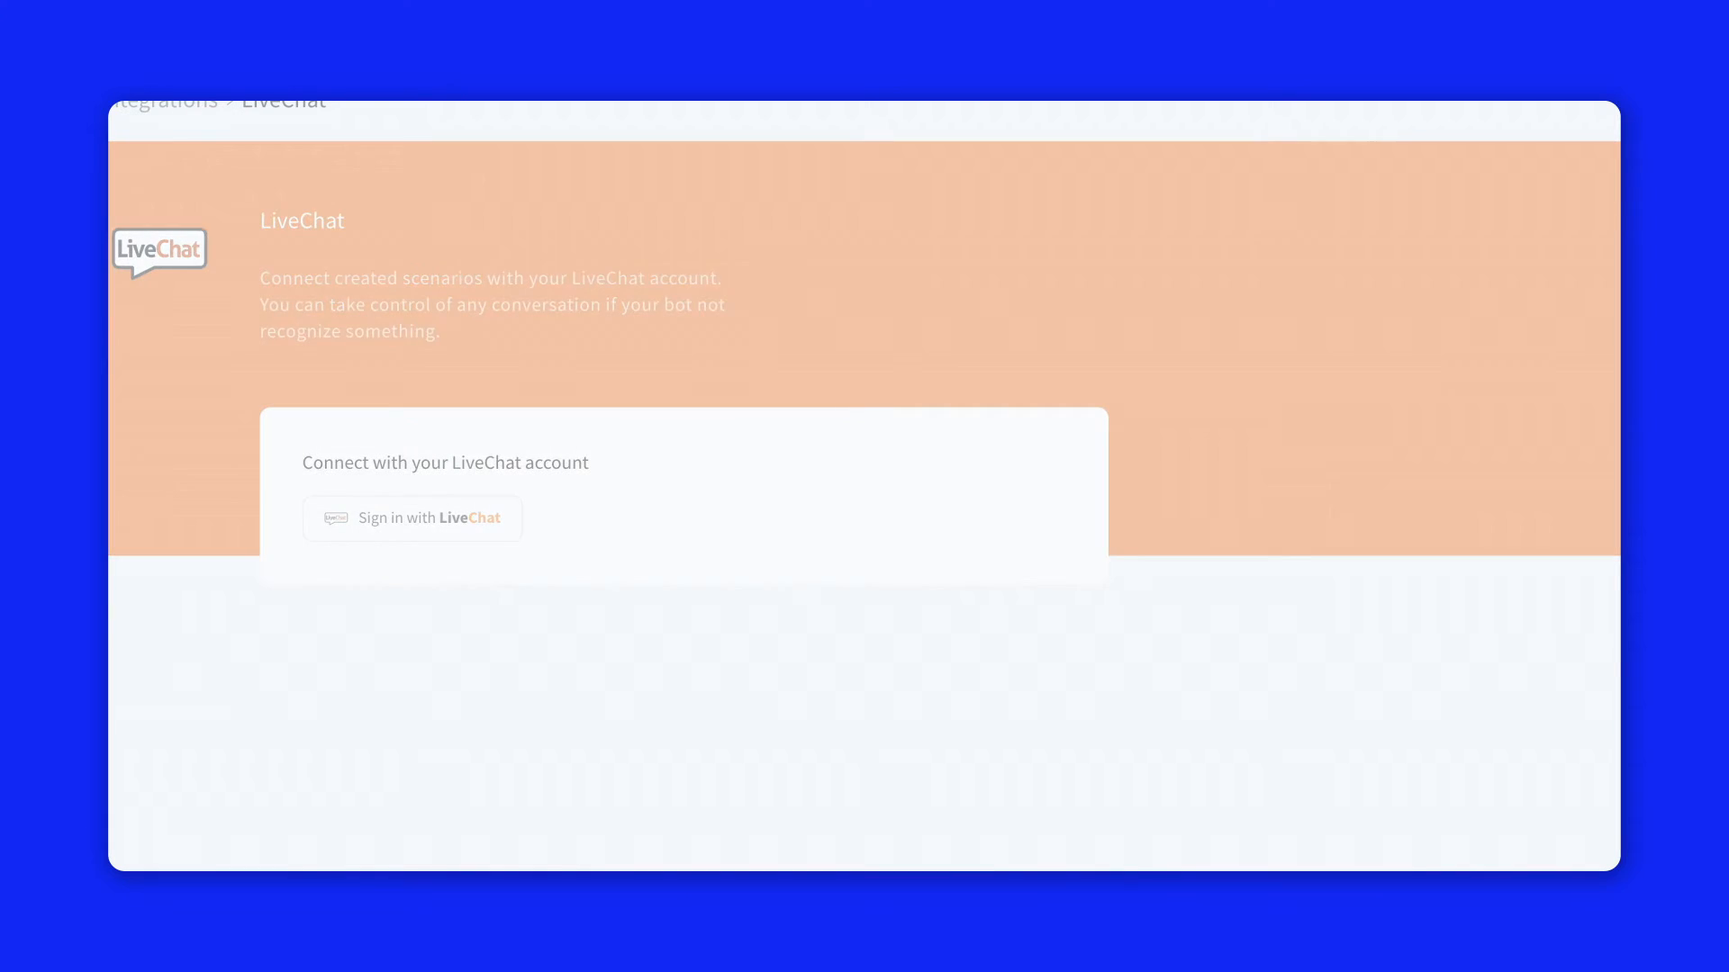
Keep the LiveChat Essentials story selected for the new bot agent
left_click(411, 519)
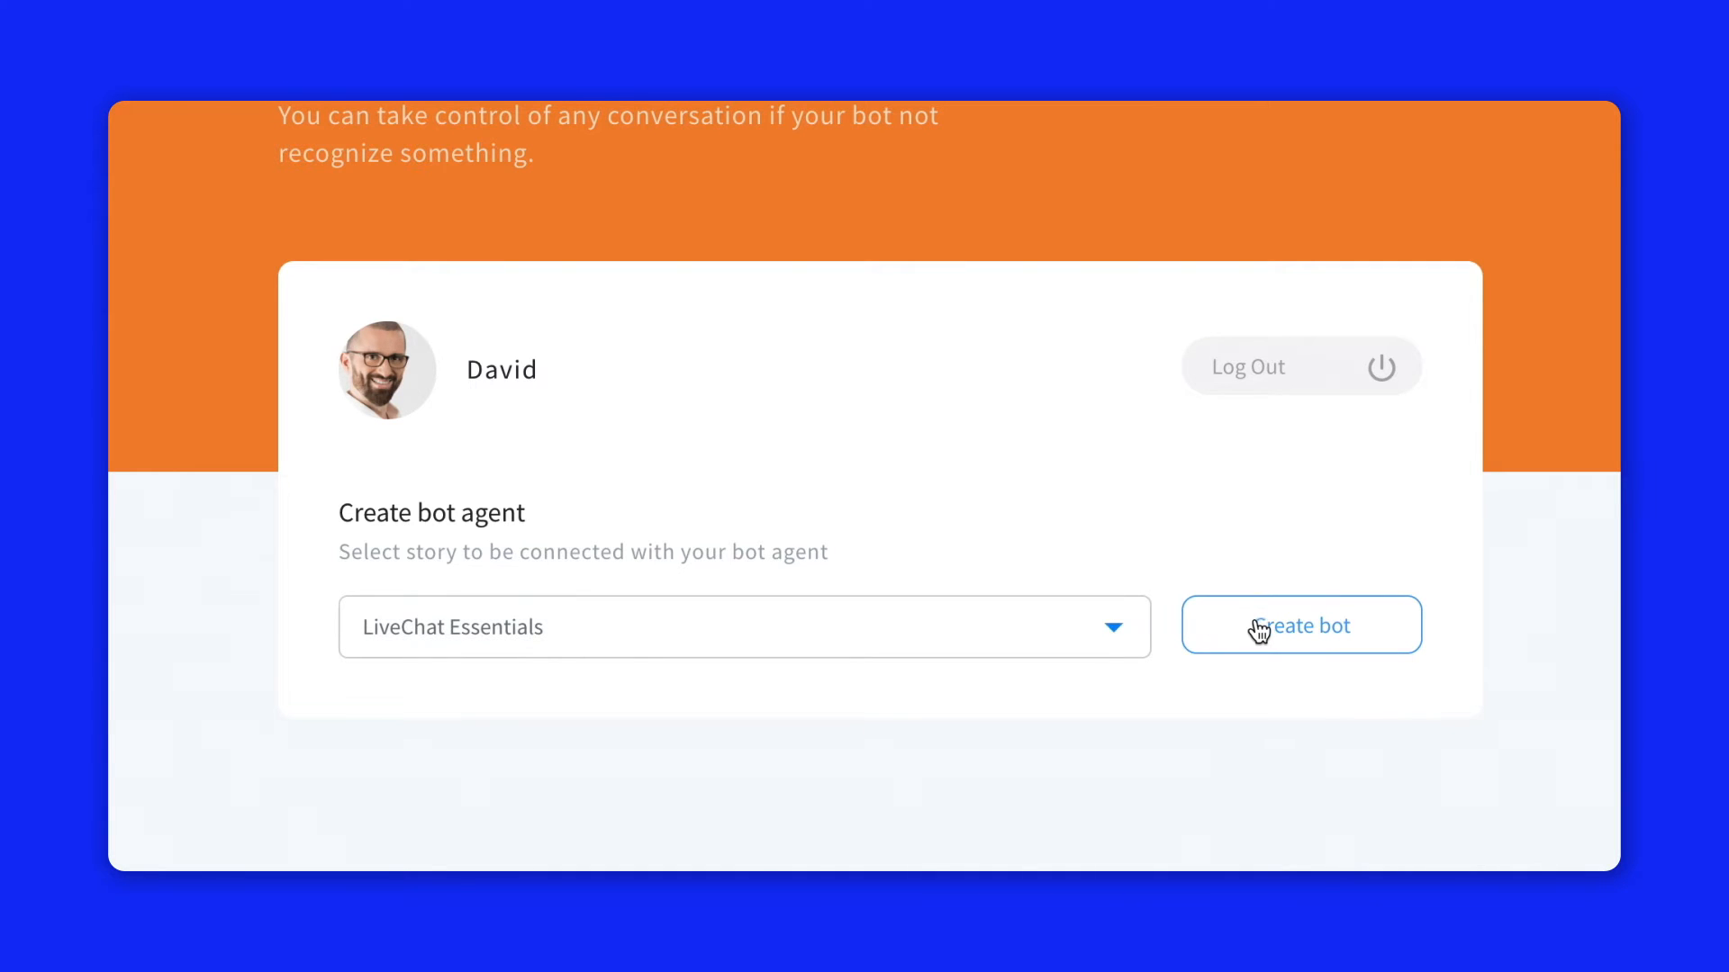
Create a bot agent named ChatBot with all chats going to the bot first
left_click(1300, 625)
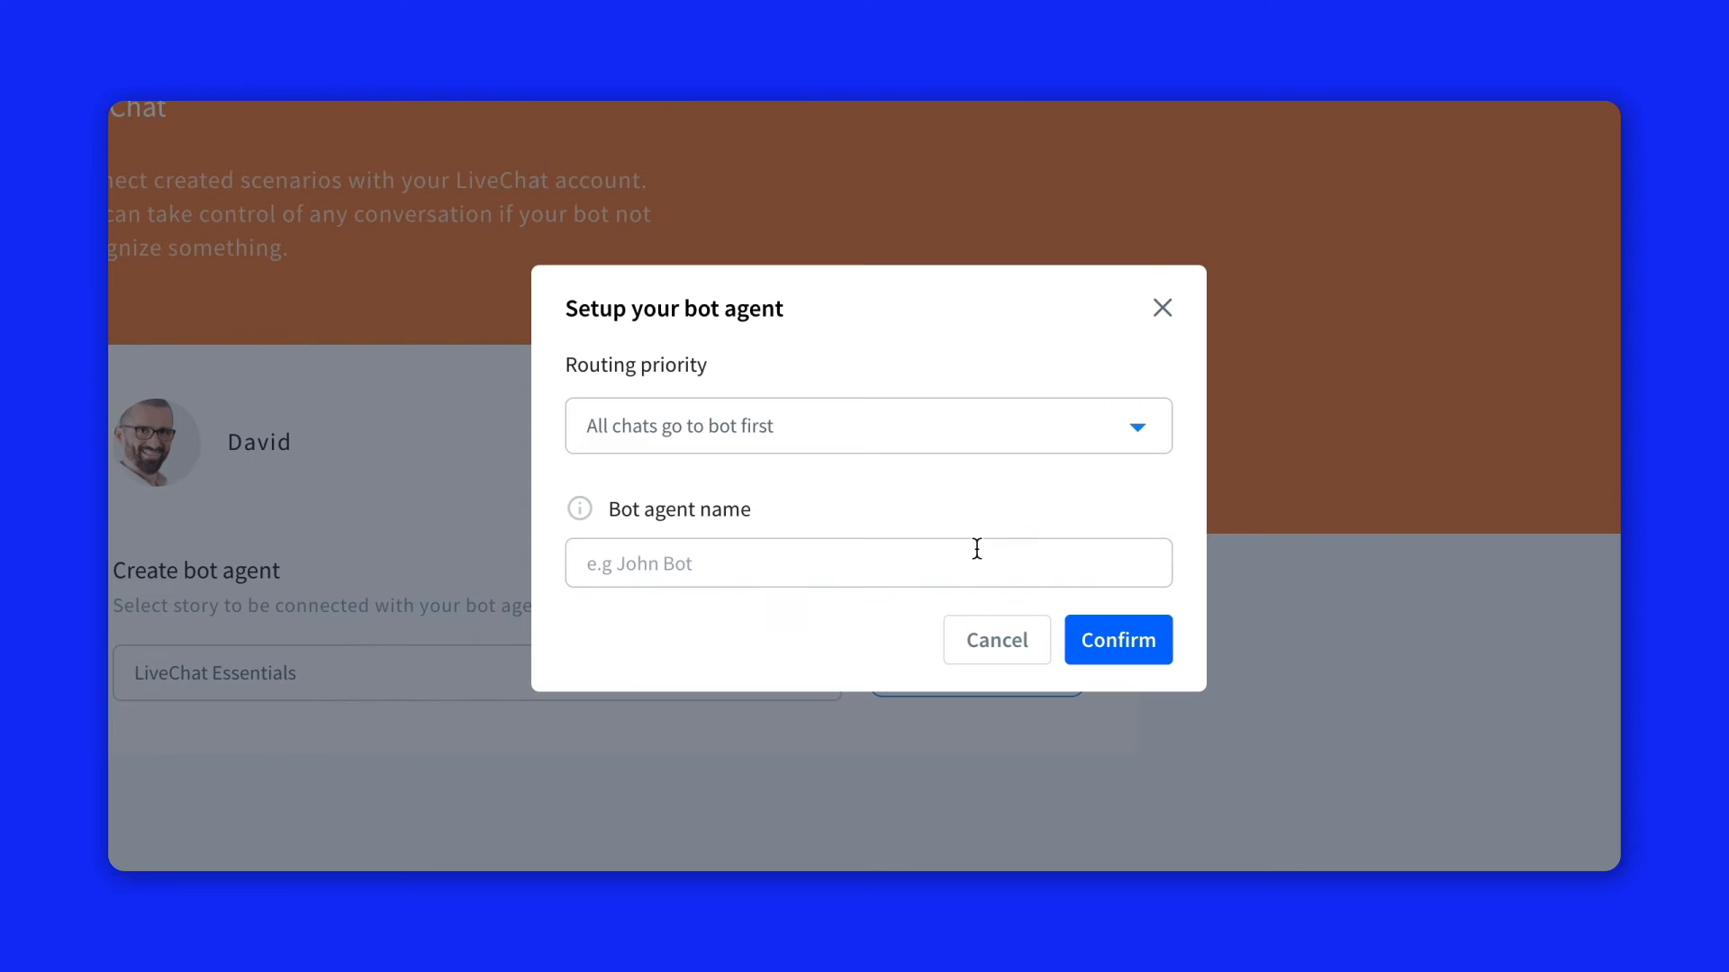
left_click(868, 425)
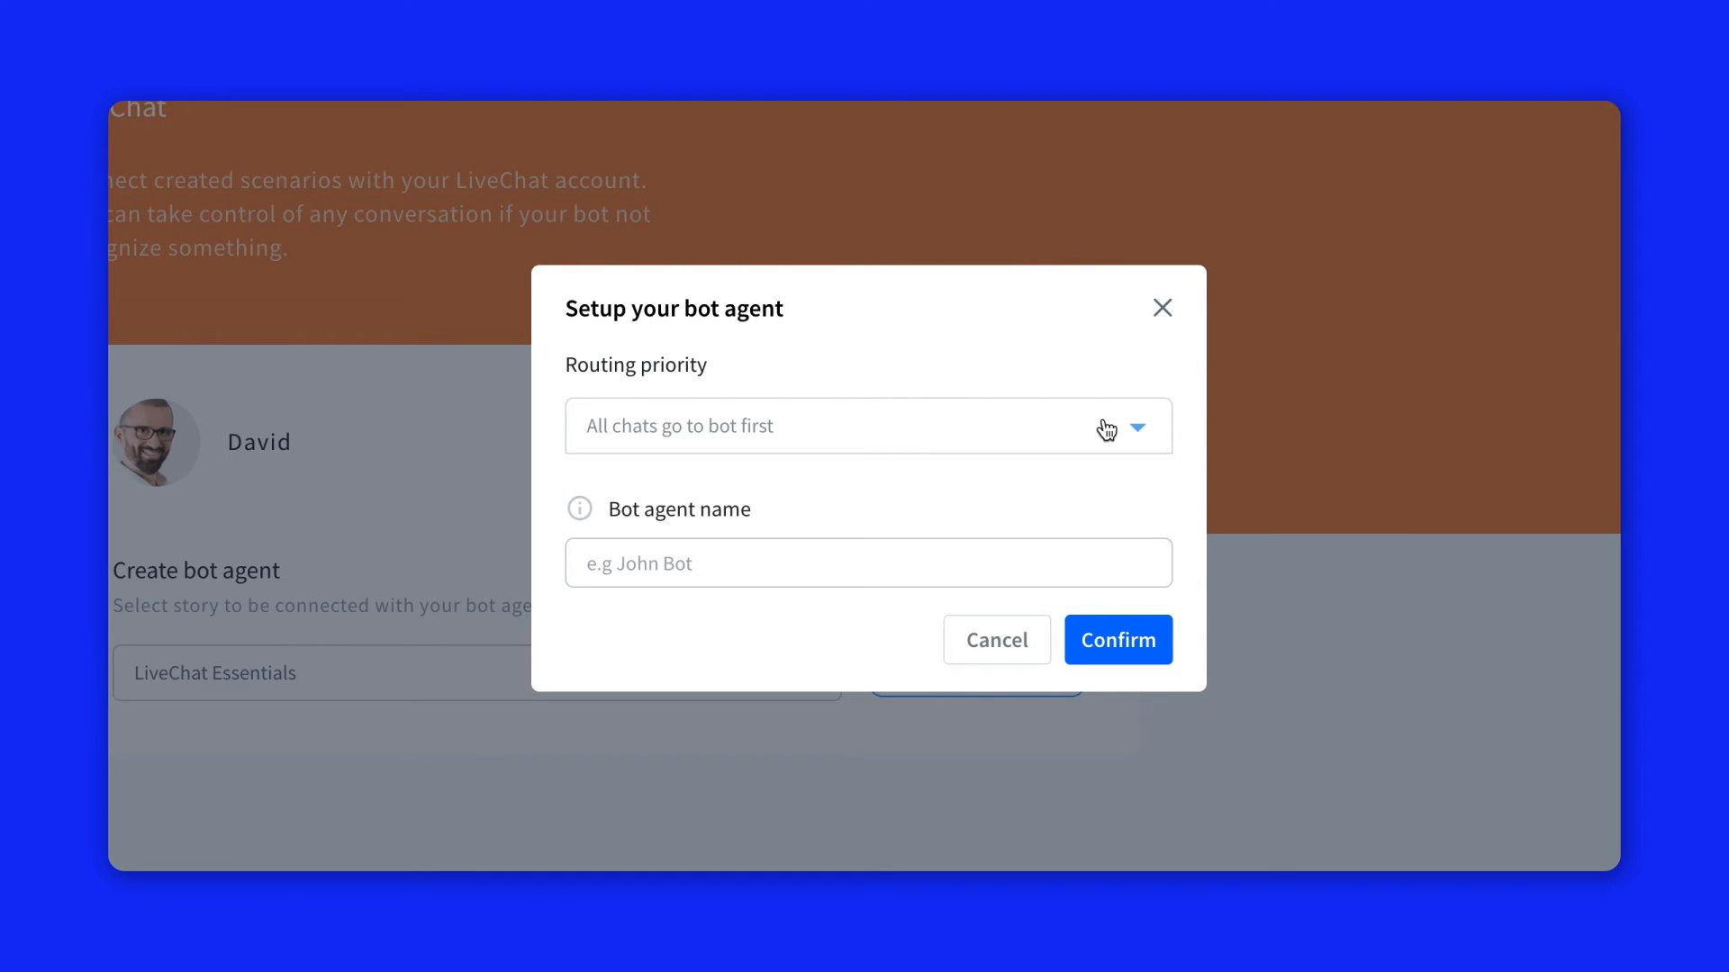
type("Ch")
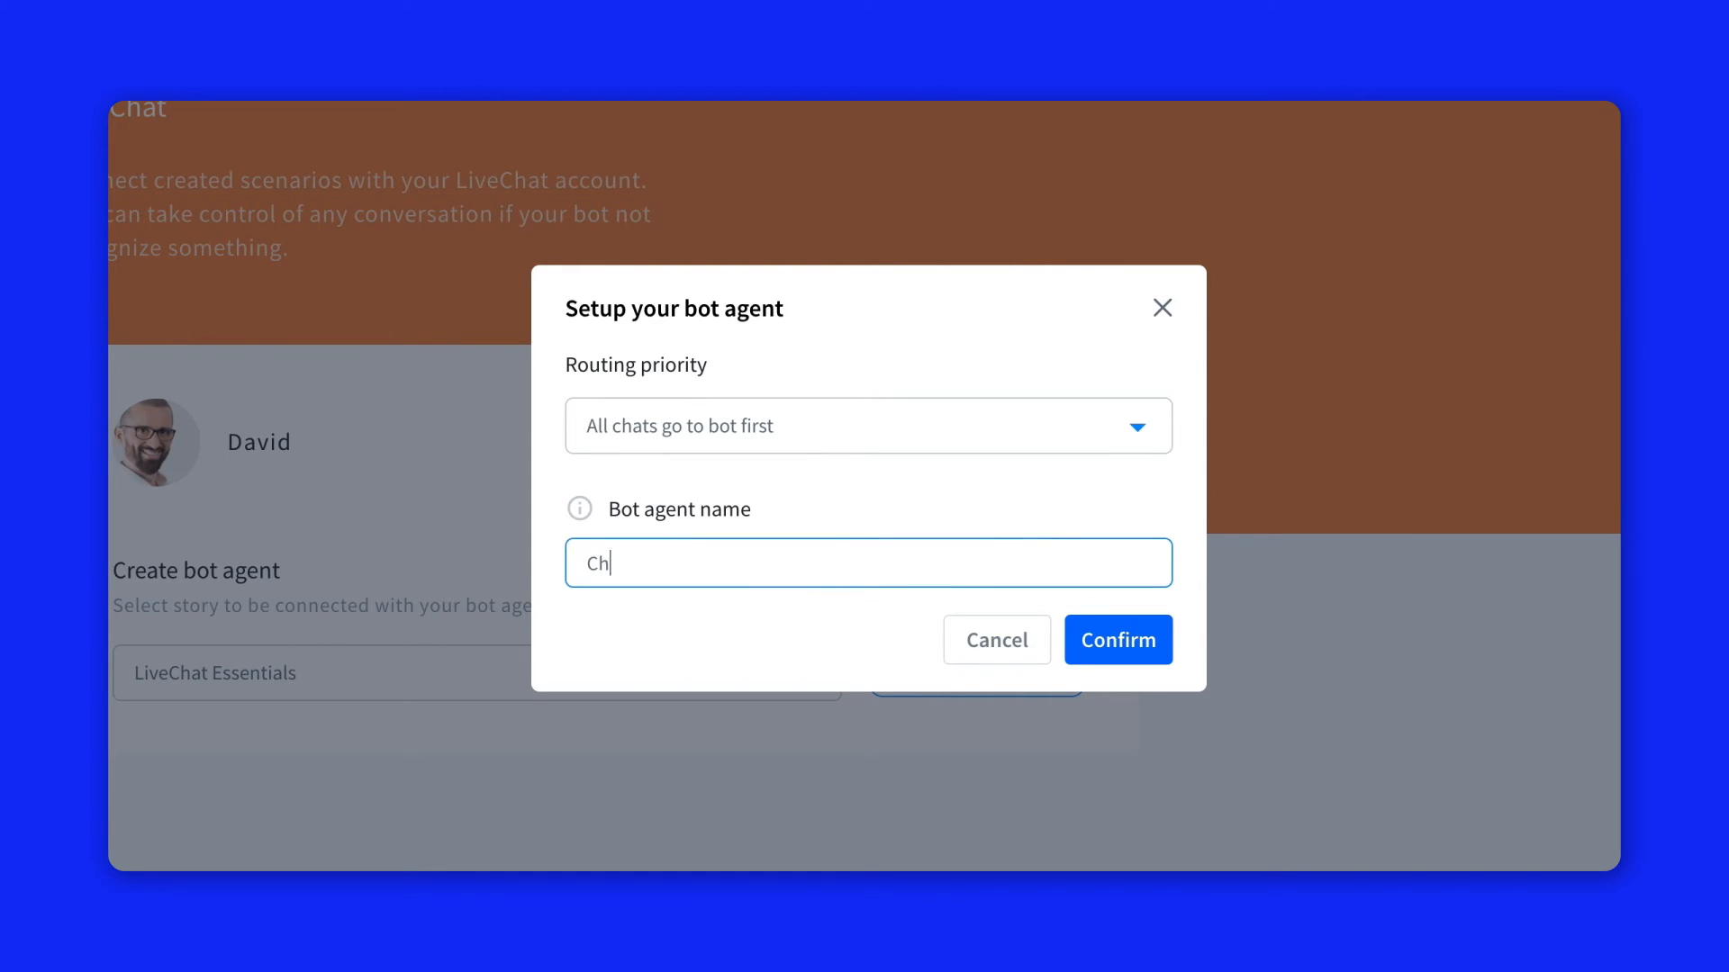
type("atBot")
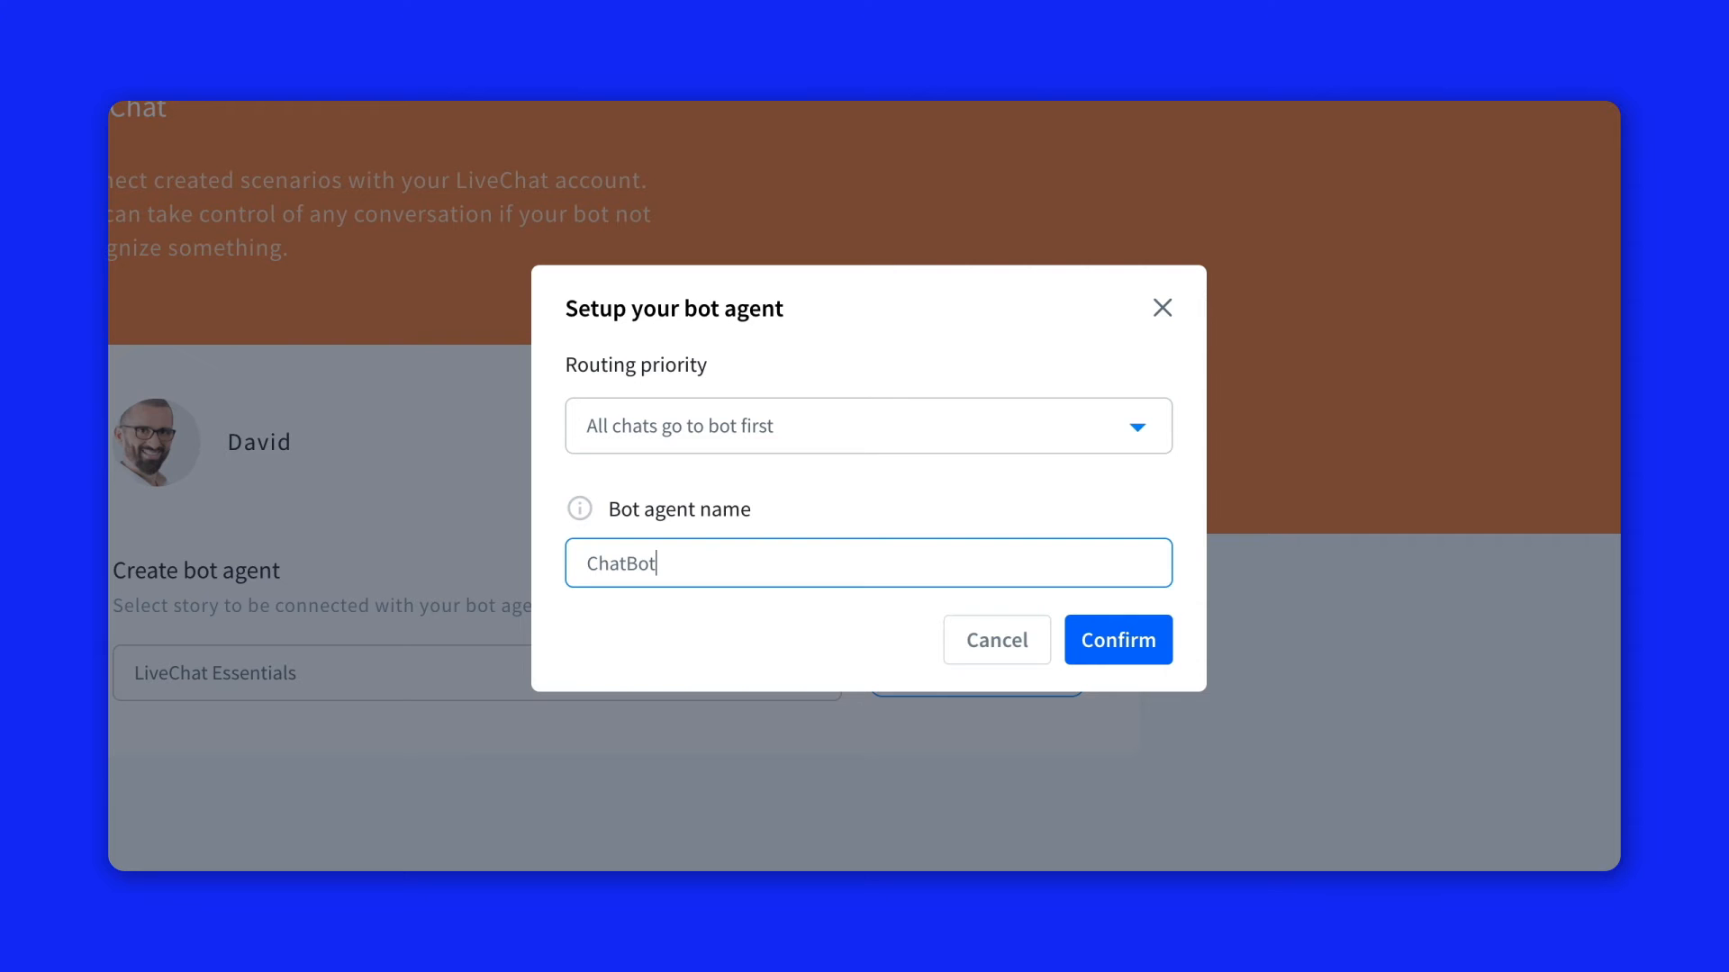
left_click(1116, 639)
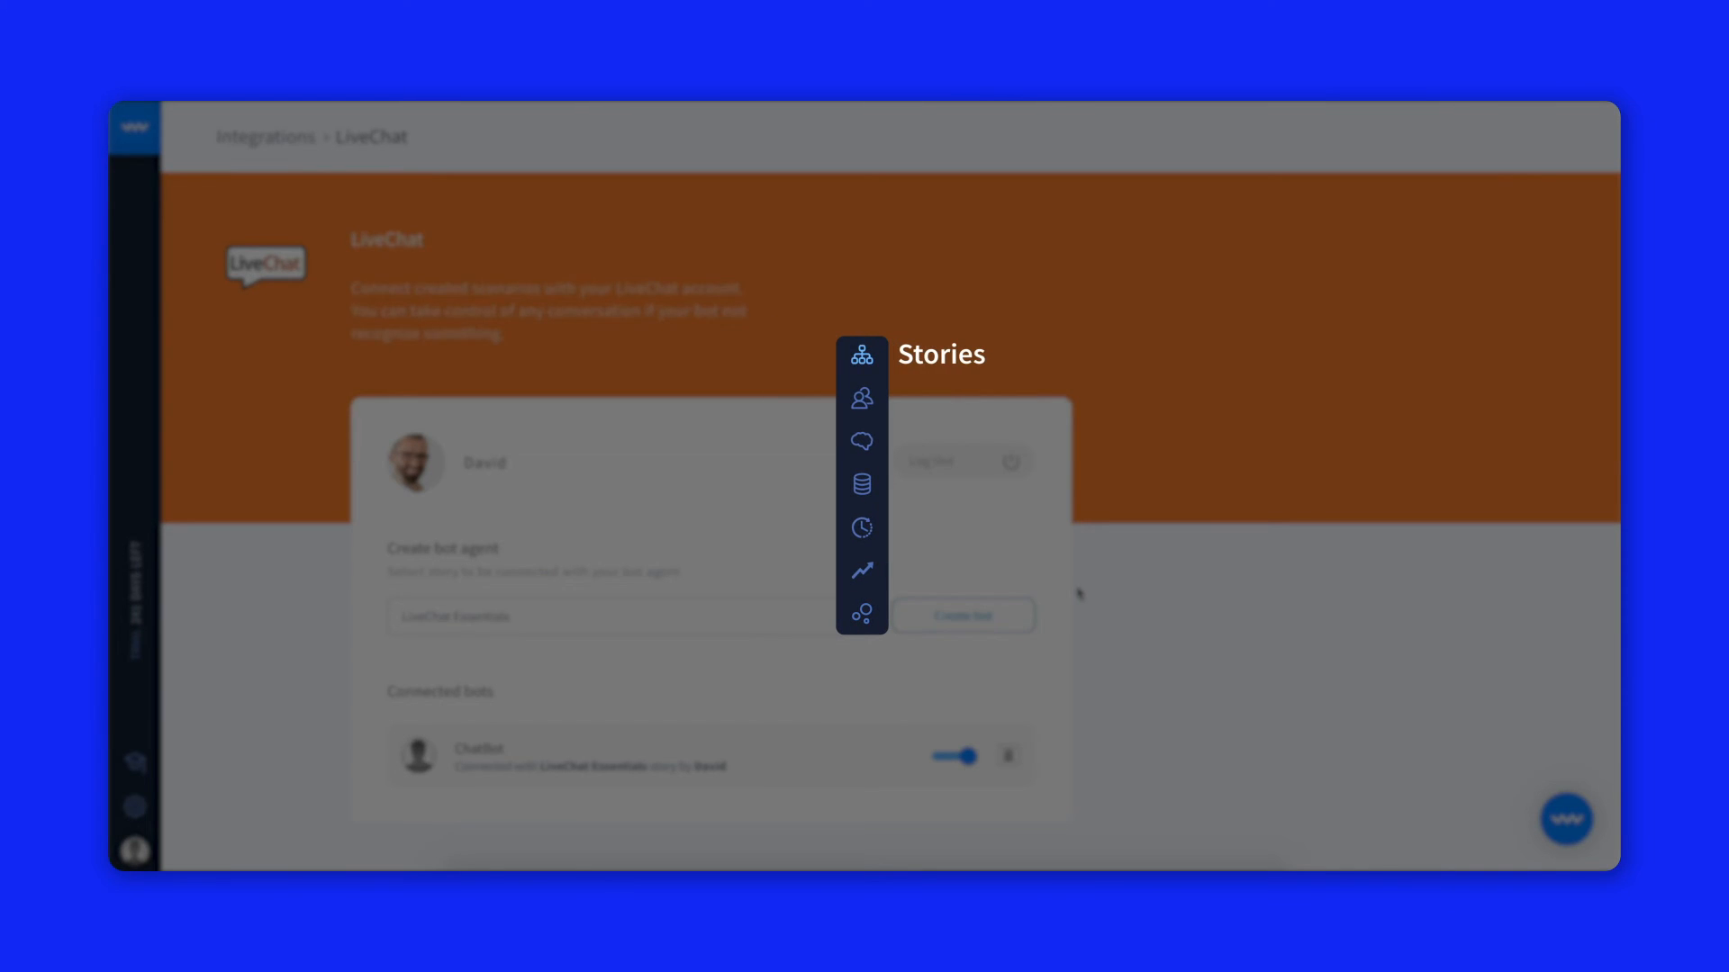
left_click(862, 355)
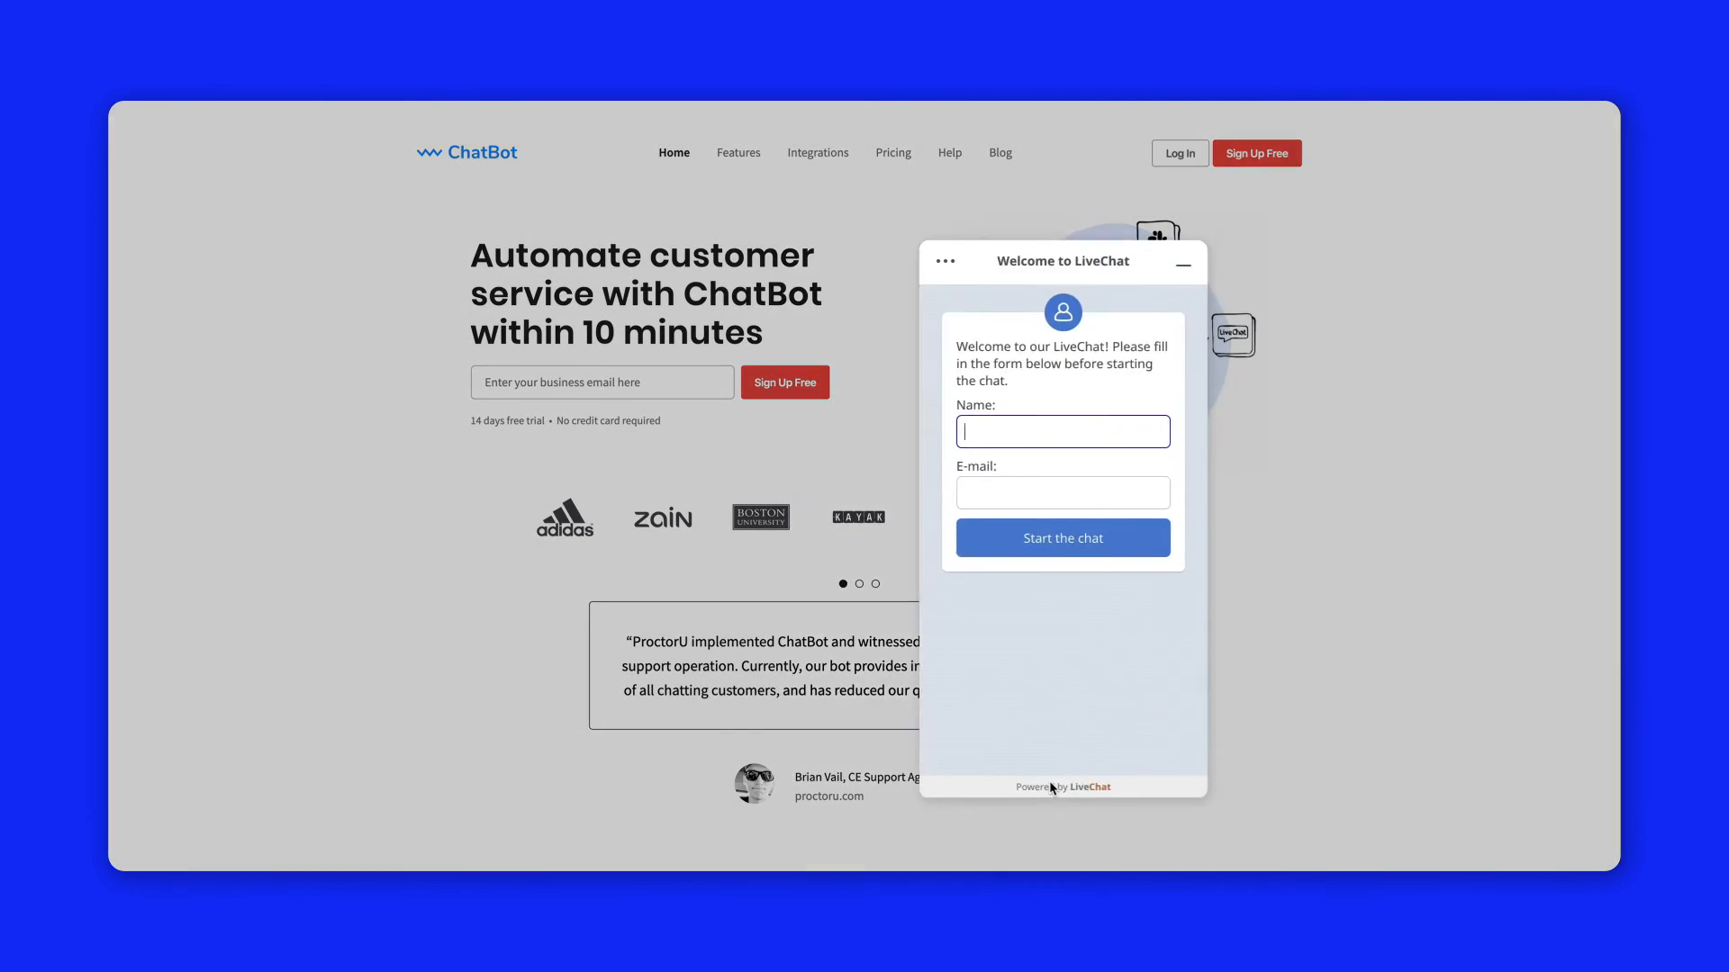
Start a test chat in the widget and ask the bot to talk with an agent
left_click(1062, 539)
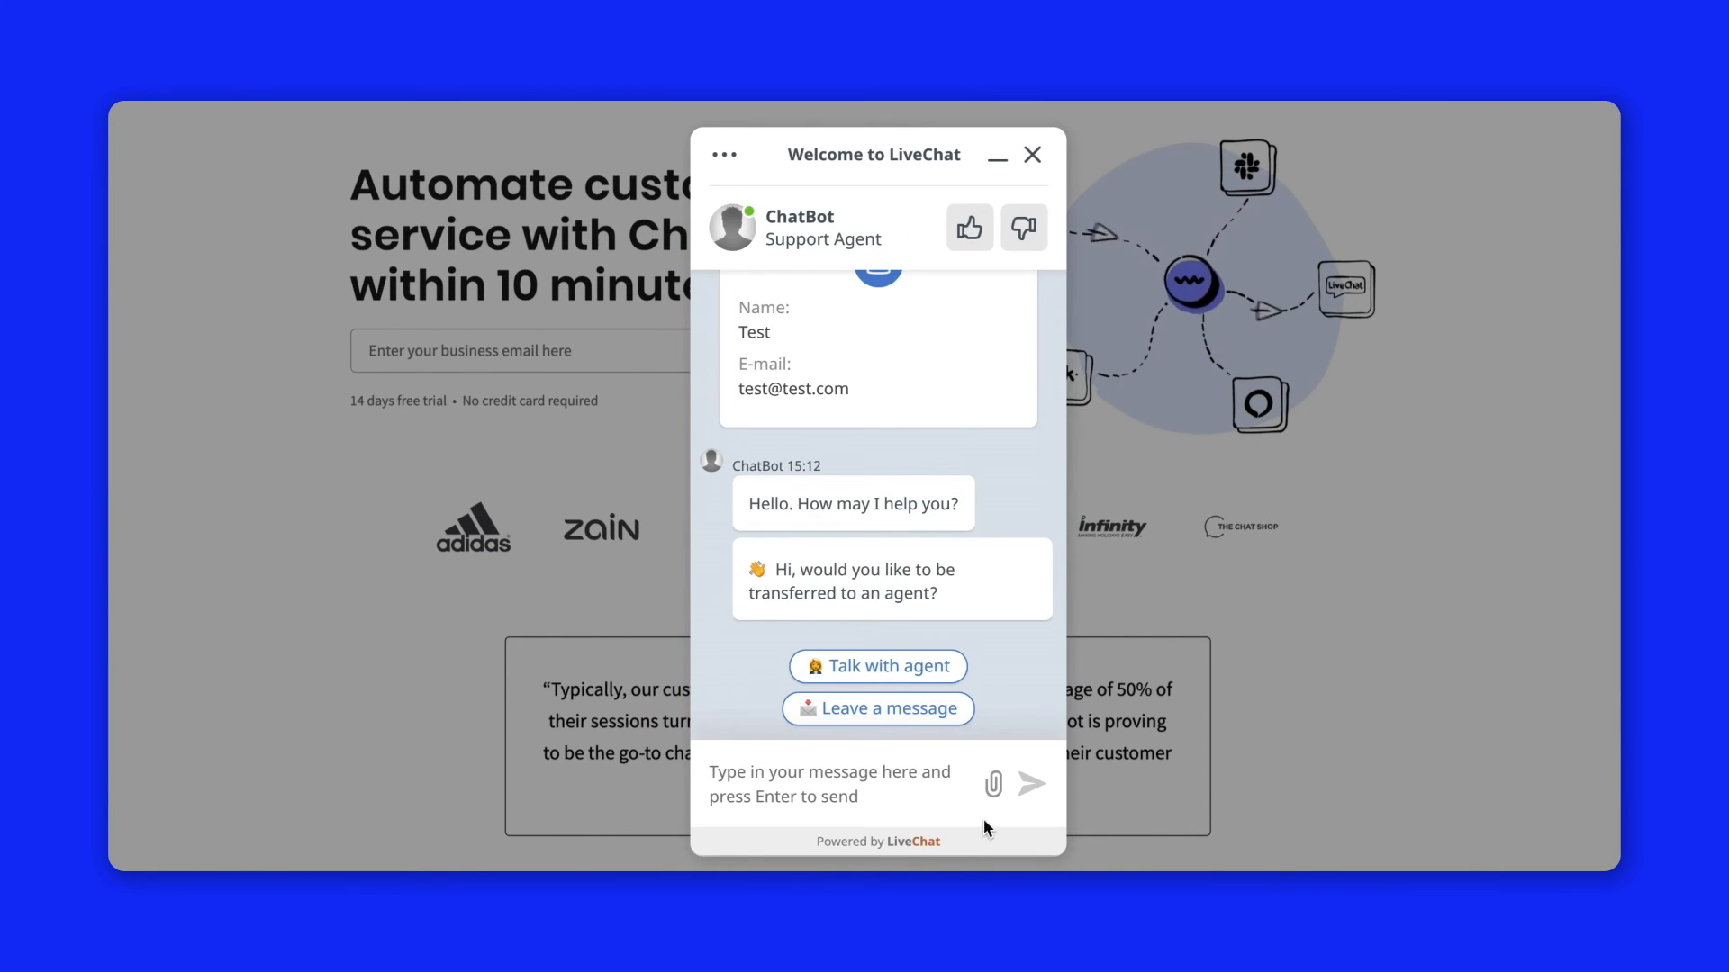
left_click(877, 664)
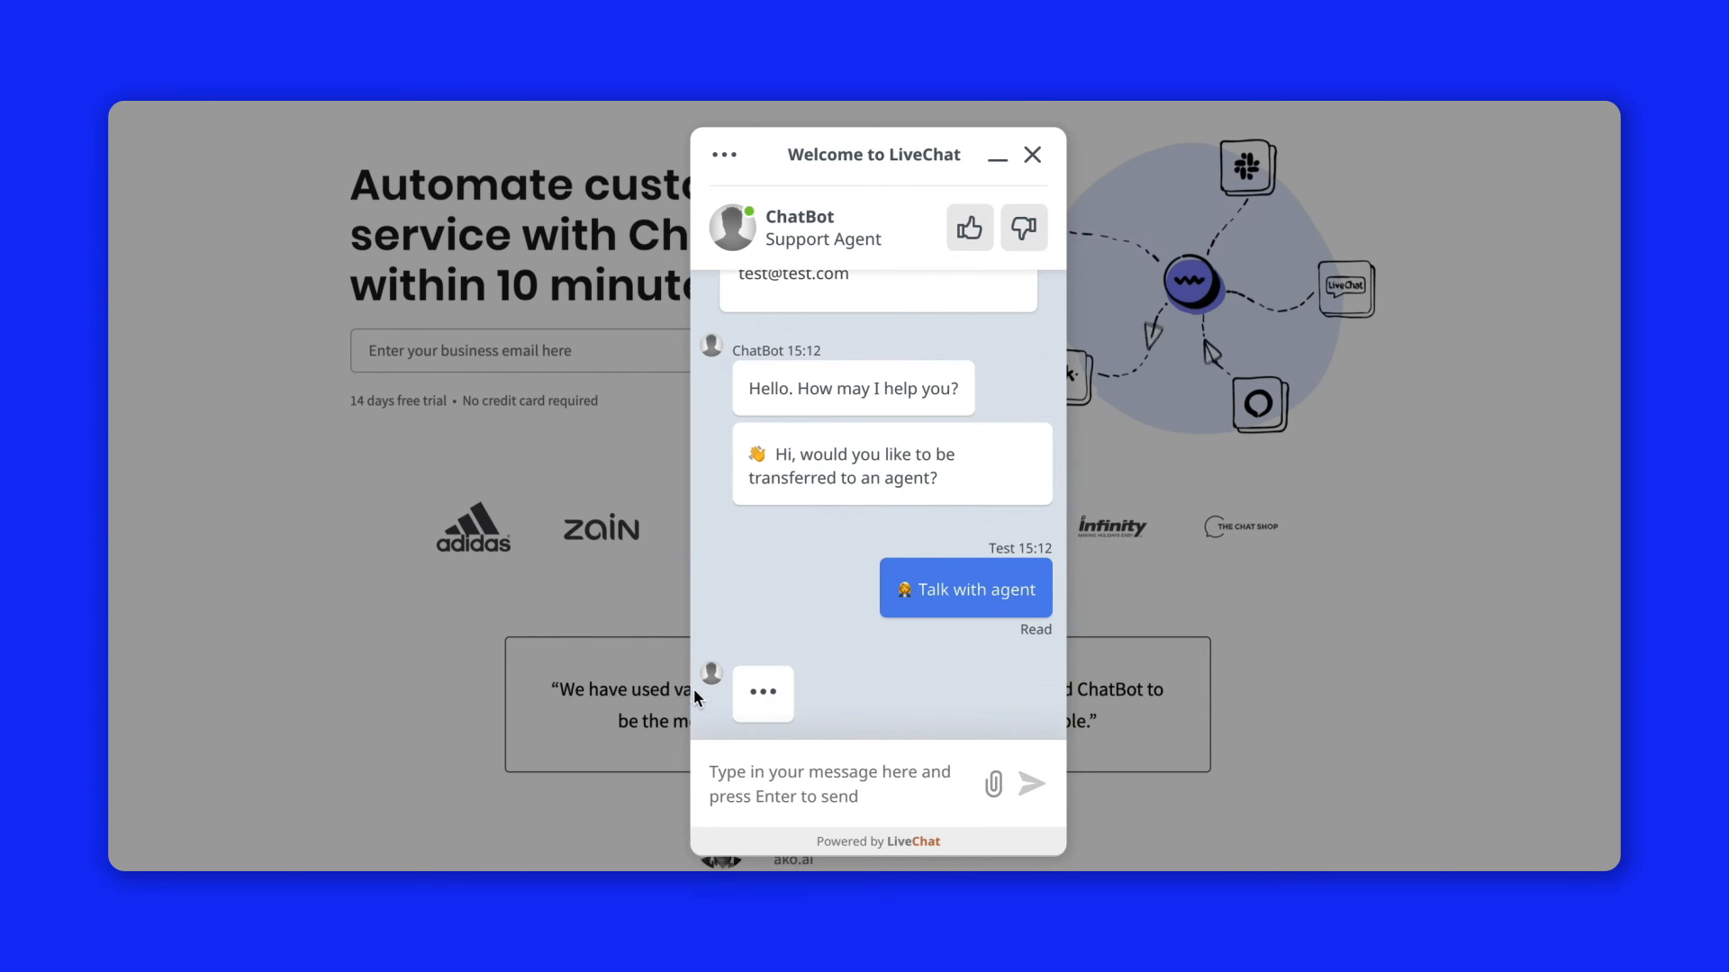
left_click(963, 587)
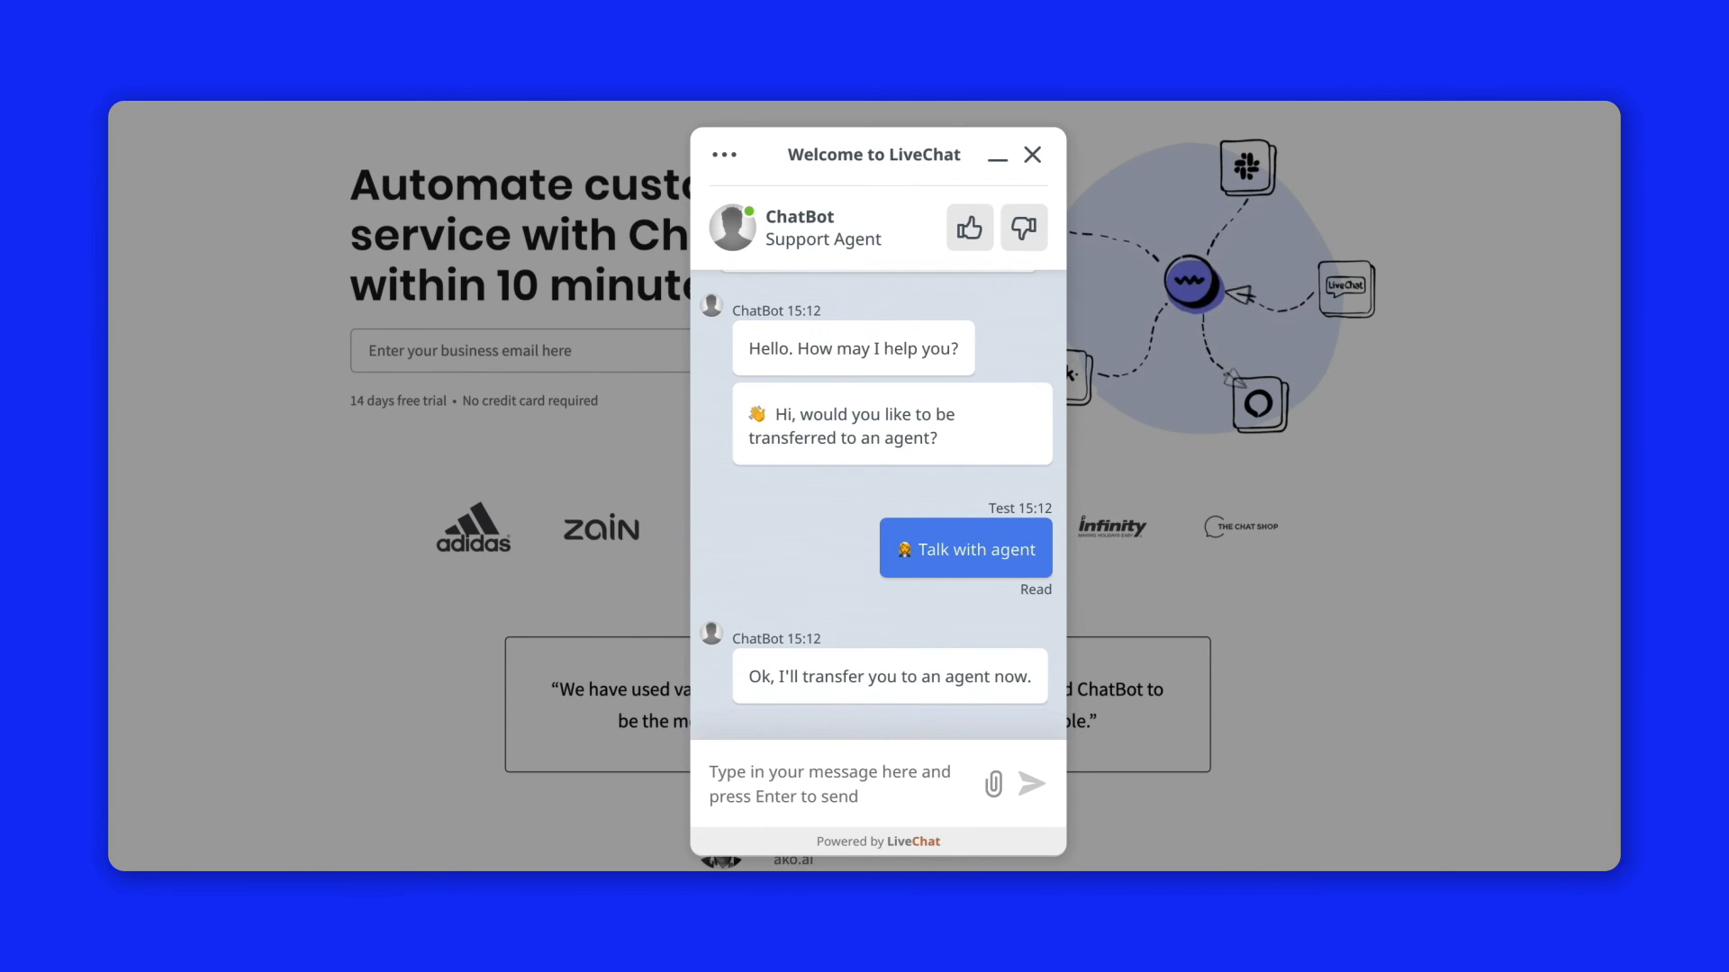